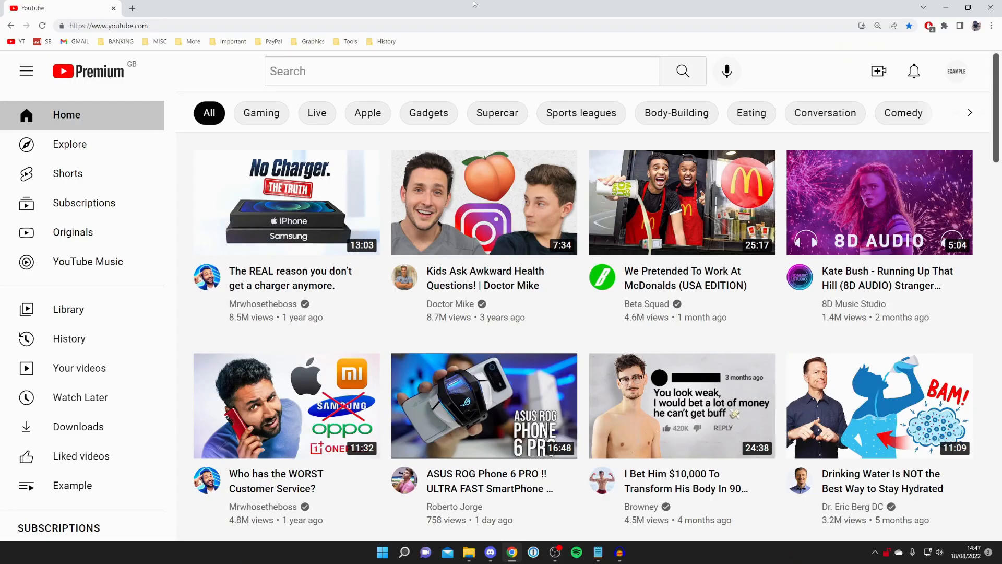
pyautogui.moveTo(503, 62)
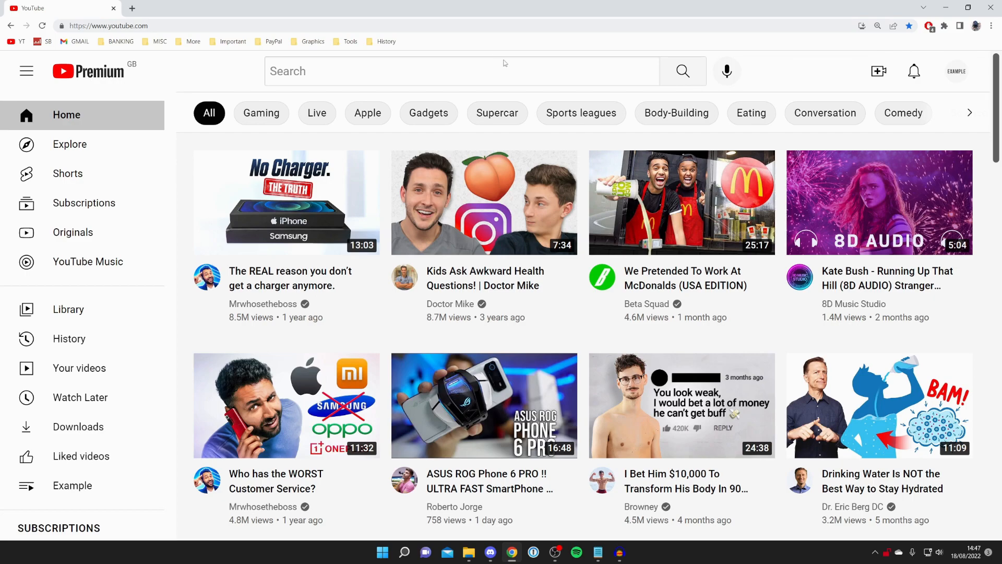
pyautogui.moveTo(554, 15)
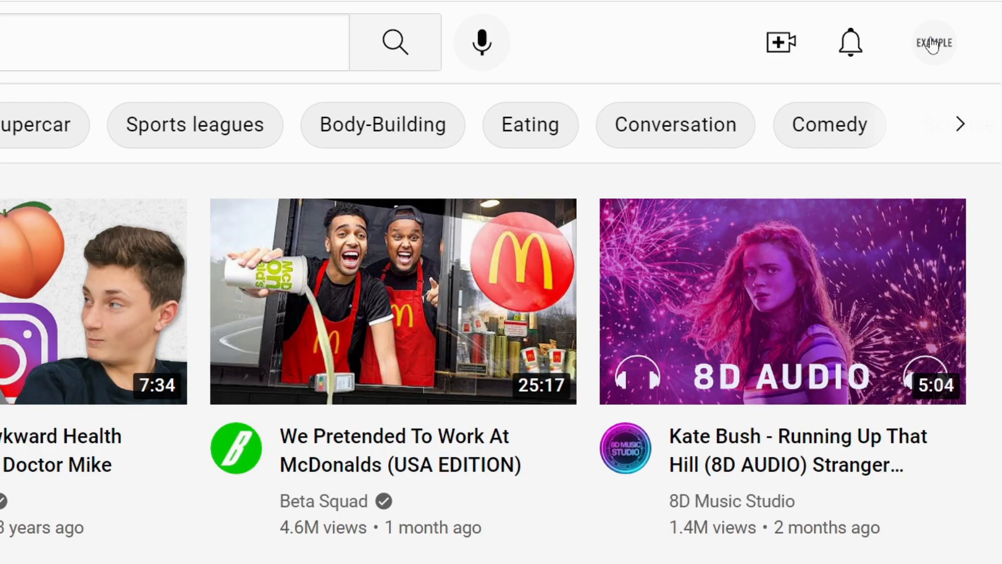
# Open the account menu from the profile avatar on the YouTube home page.
pyautogui.click(933, 42)
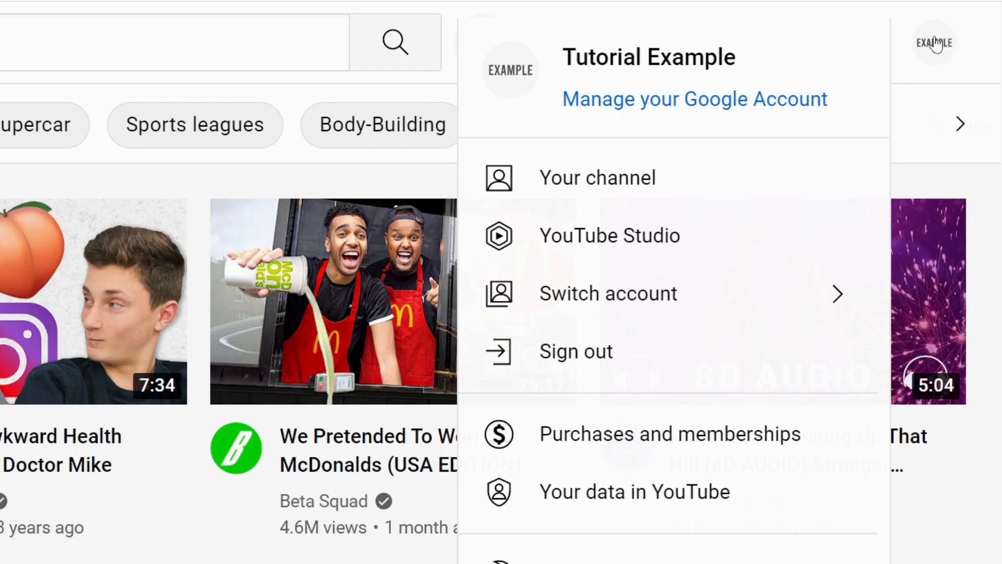
pyautogui.moveTo(653, 439)
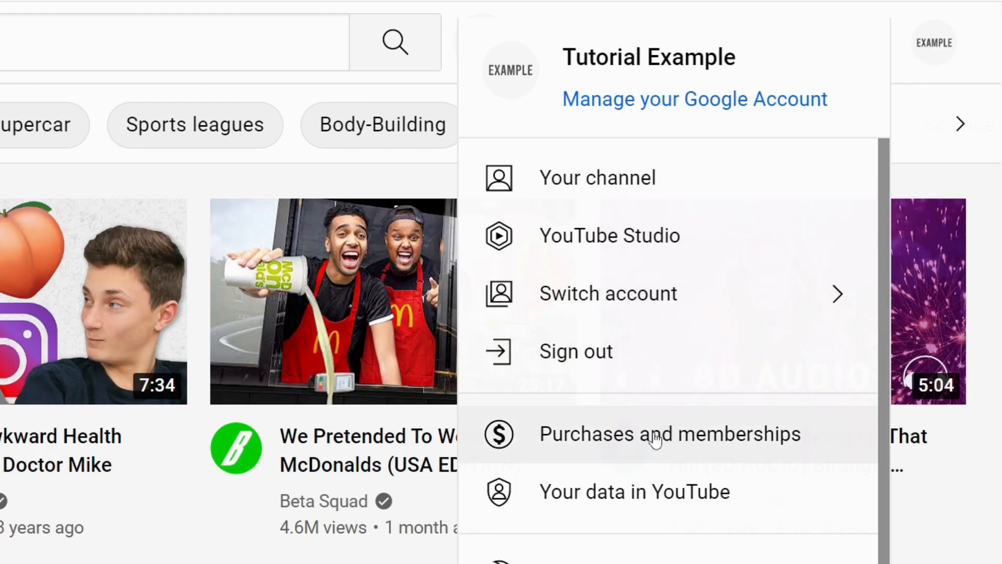
# Open Purchases and memberships and expand the Premium entry to see the 18 Sept 2022 trial end.
pyautogui.click(670, 433)
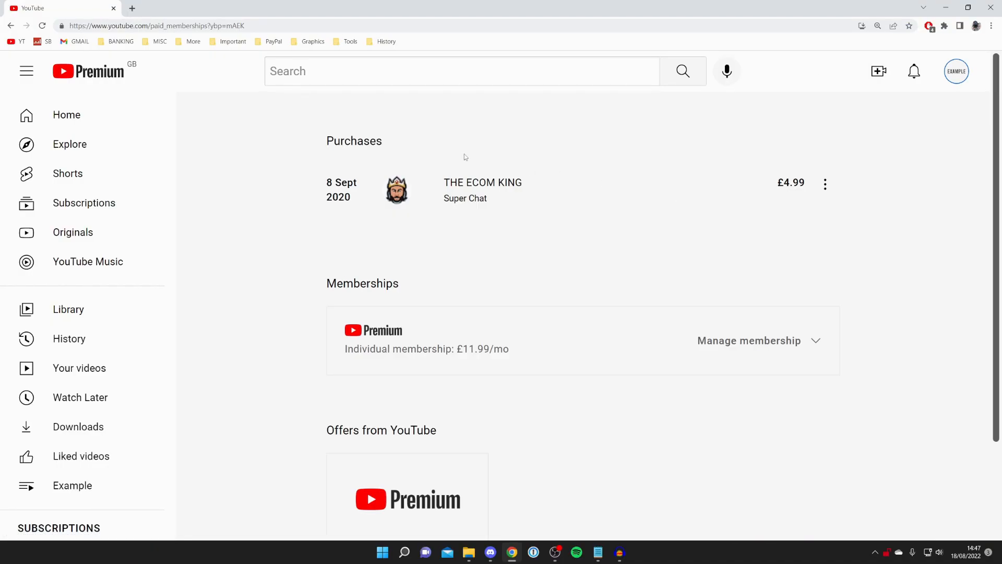
pyautogui.scroll(-3)
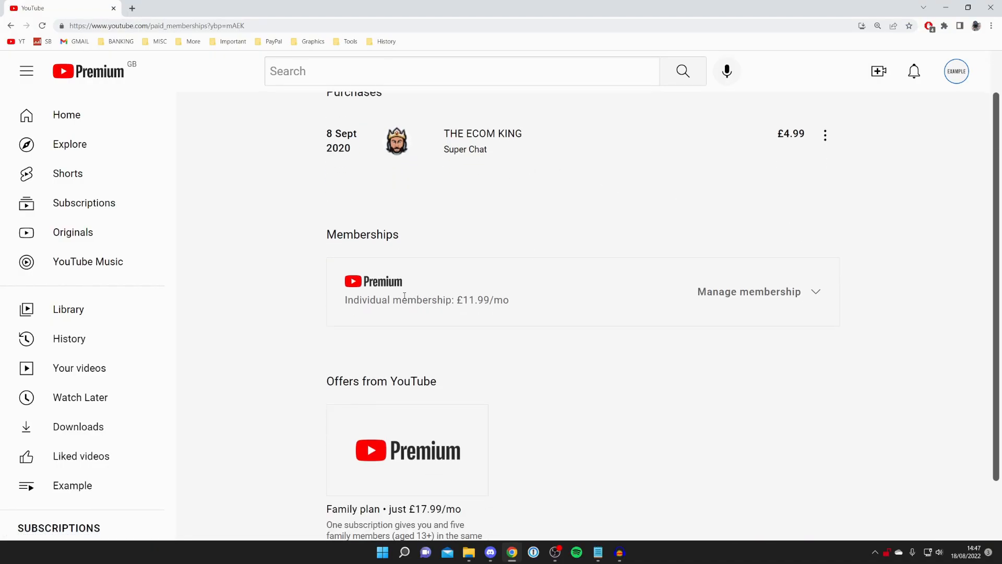
pyautogui.scroll(-3)
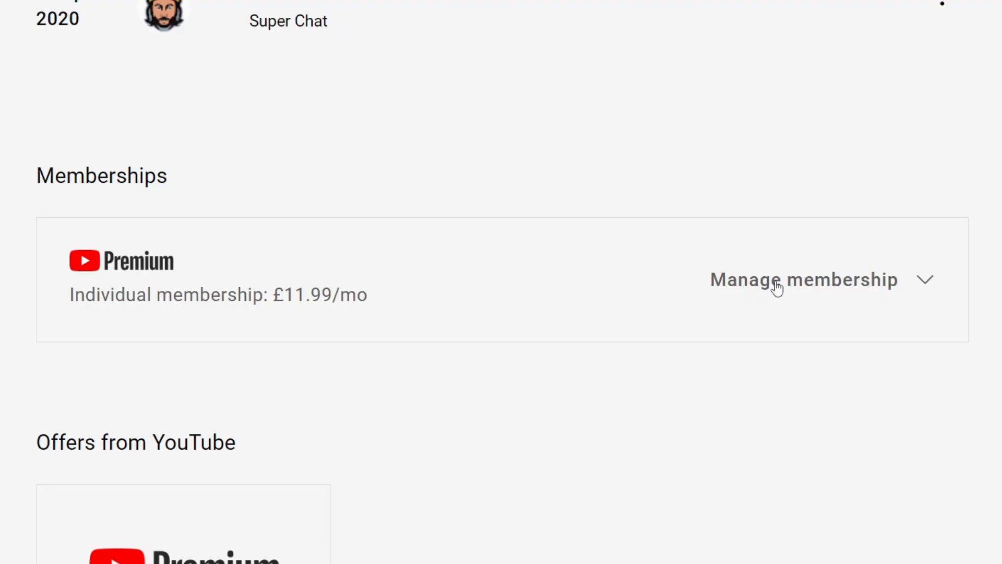
pyautogui.click(804, 280)
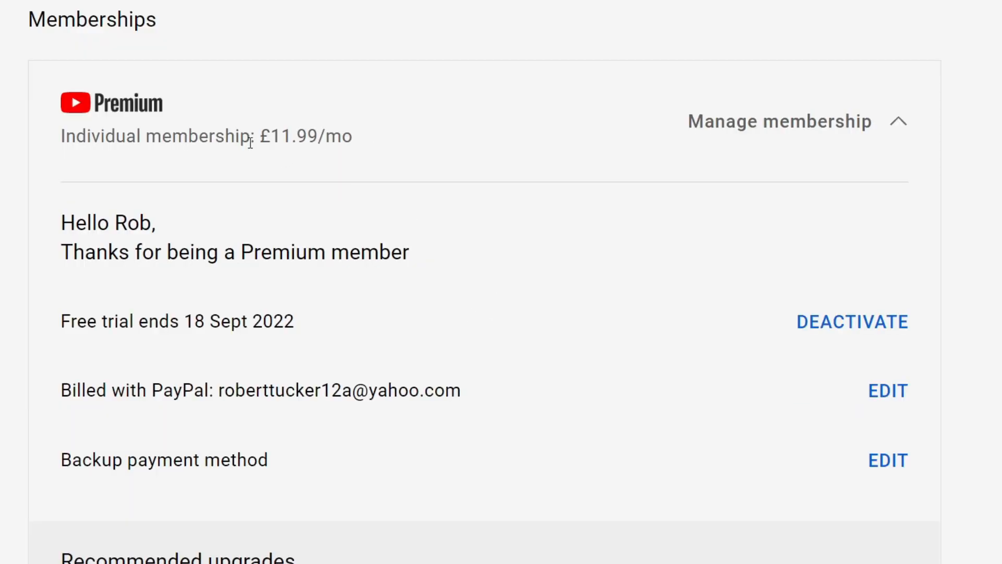
pyautogui.moveTo(314, 328)
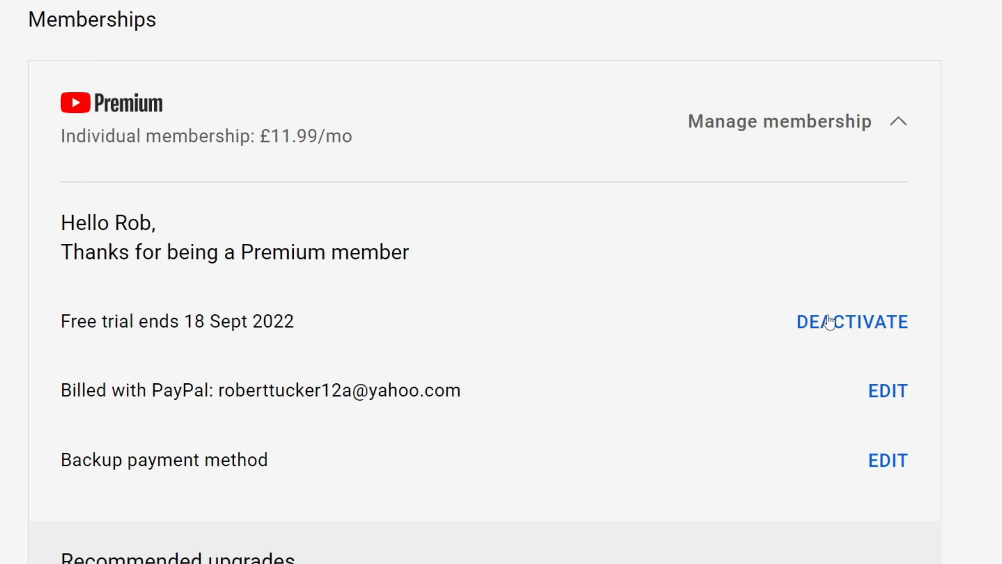
# Deactivate Premium, skip pausing and lost benefits, and pick a cancellation reason.
pyautogui.click(852, 321)
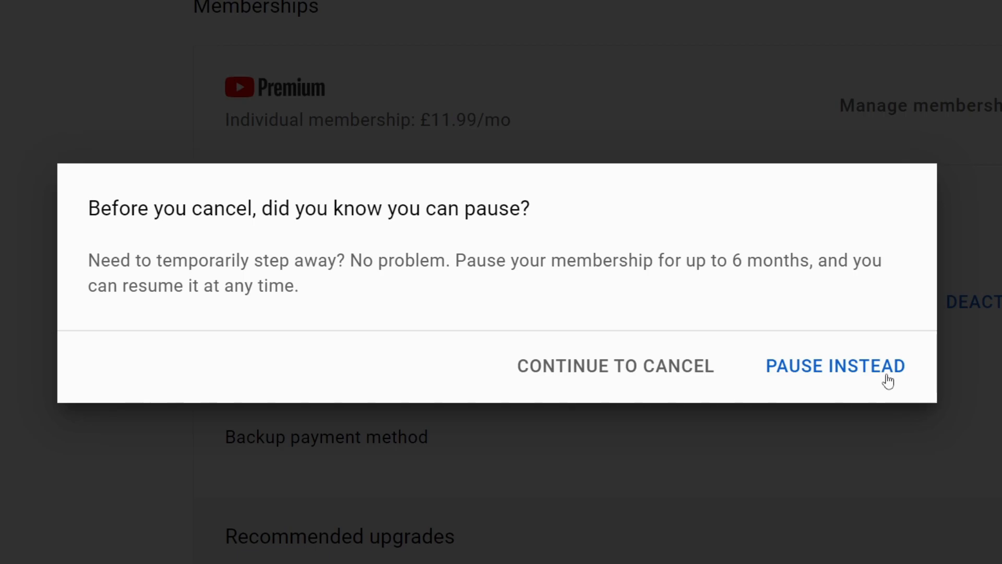
pyautogui.click(615, 365)
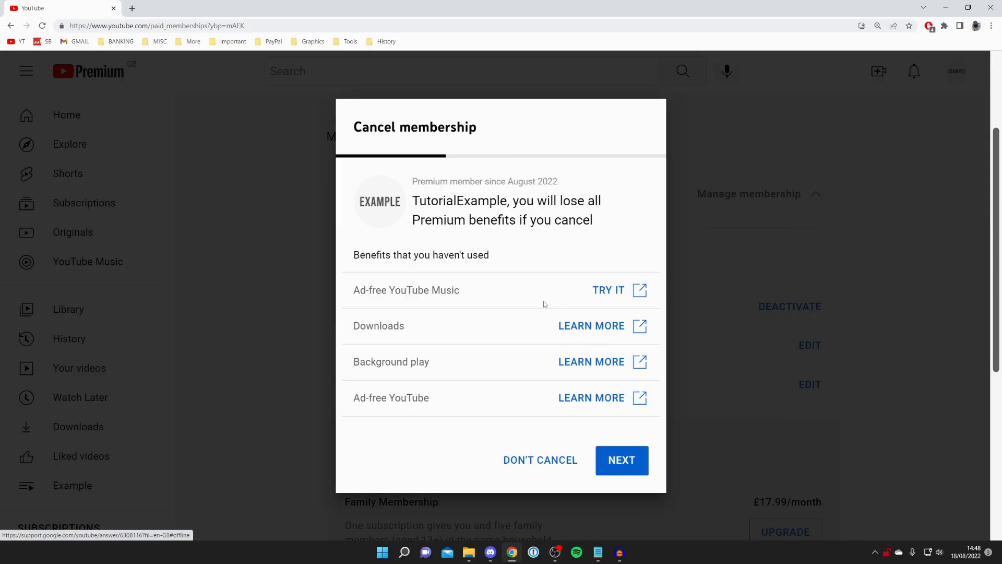
pyautogui.click(621, 460)
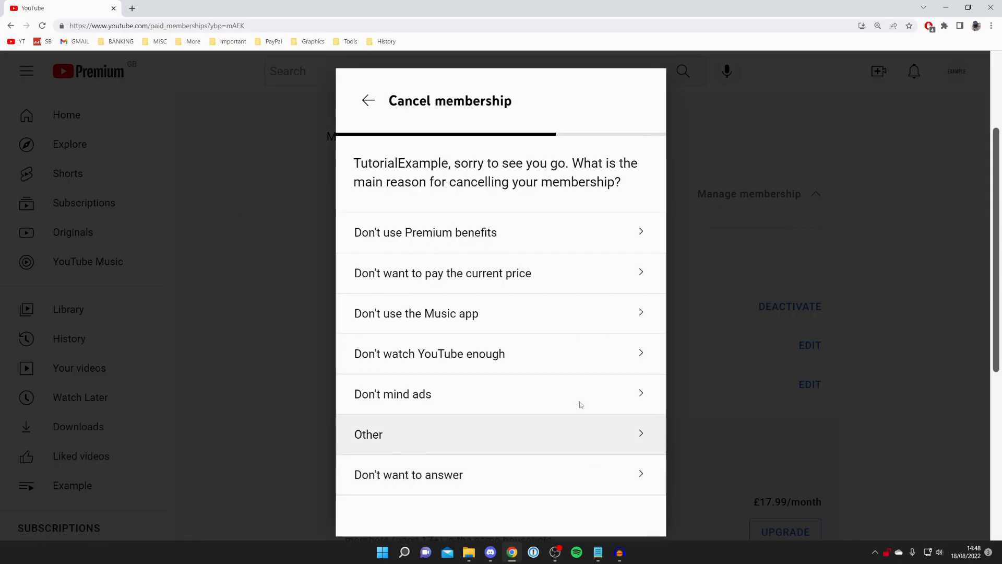
pyautogui.moveTo(505, 313)
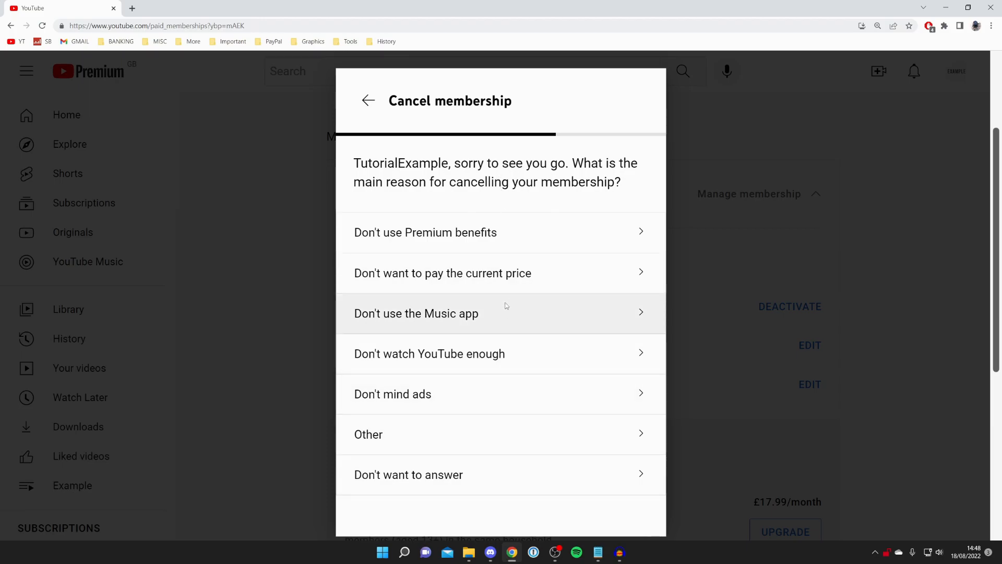
pyautogui.click(416, 313)
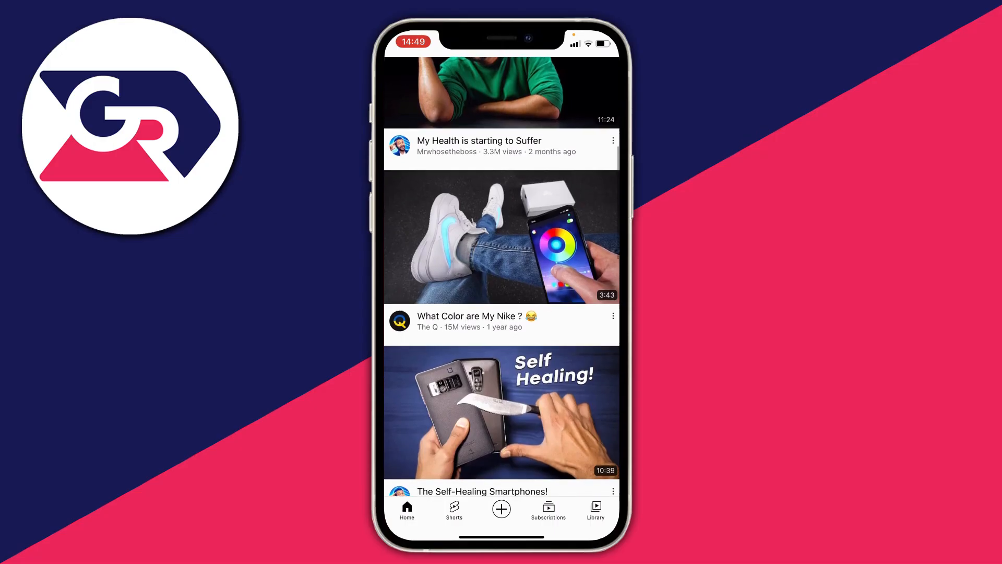
# In the iPhone app, open the account menu and go to Purchases and memberships.
pyautogui.scroll(-3)
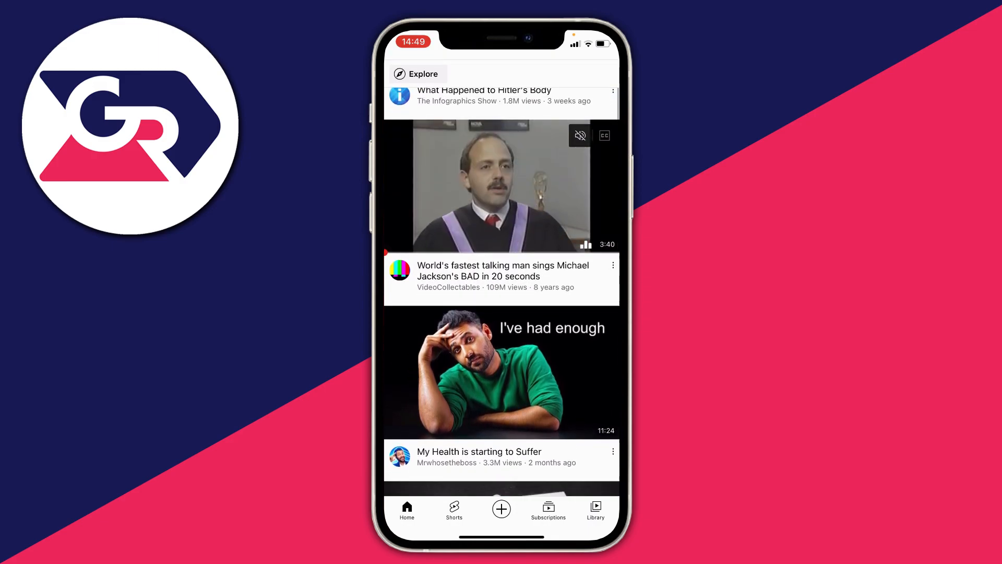
pyautogui.scroll(-3)
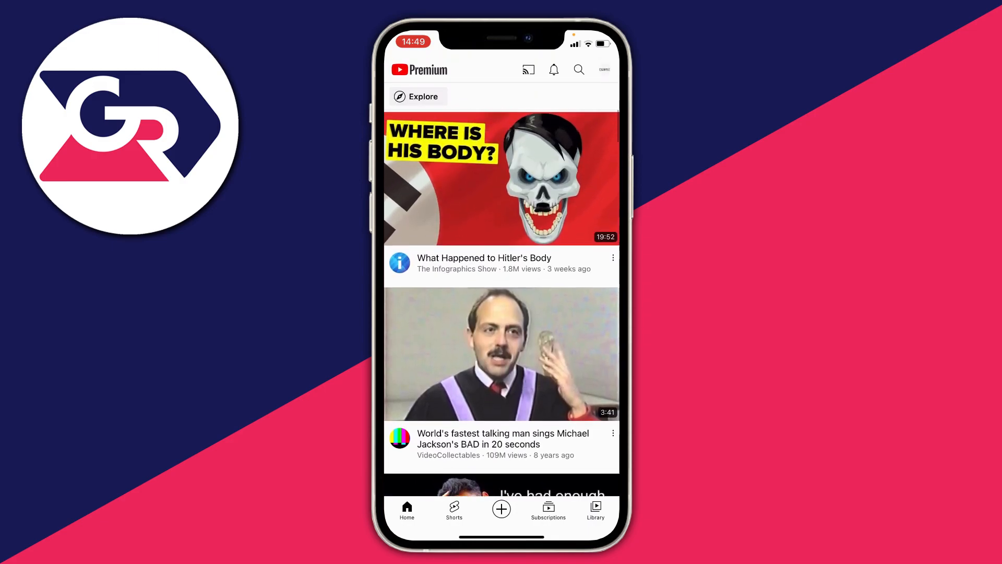
pyautogui.click(604, 69)
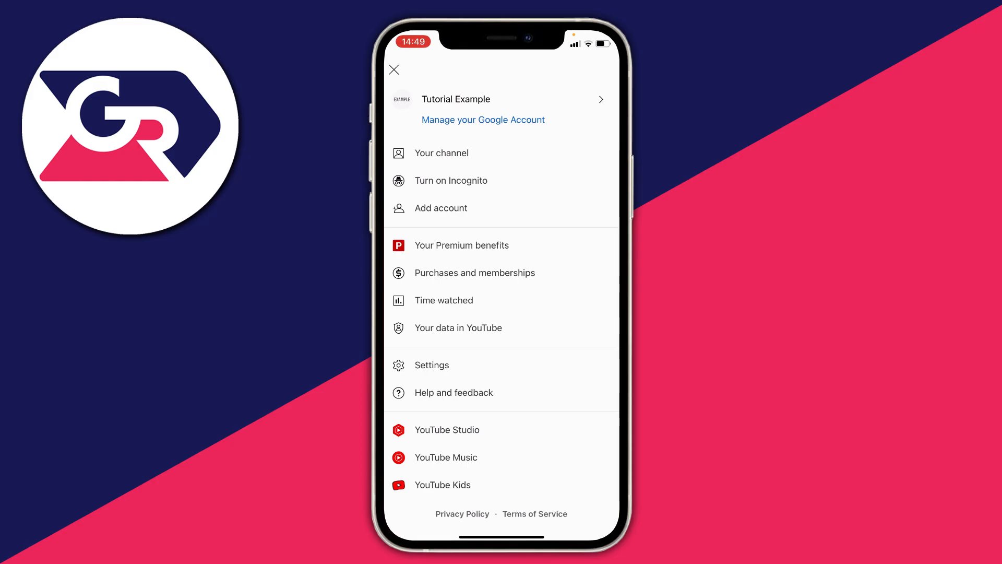
pyautogui.click(474, 273)
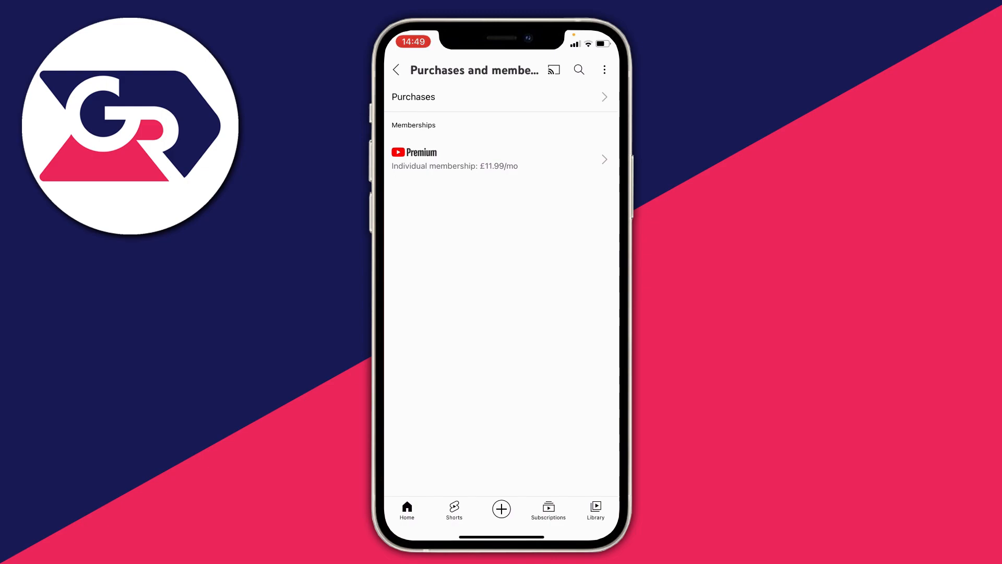
# Open the £11.99/mo Premium membership and choose Manage.
pyautogui.click(502, 158)
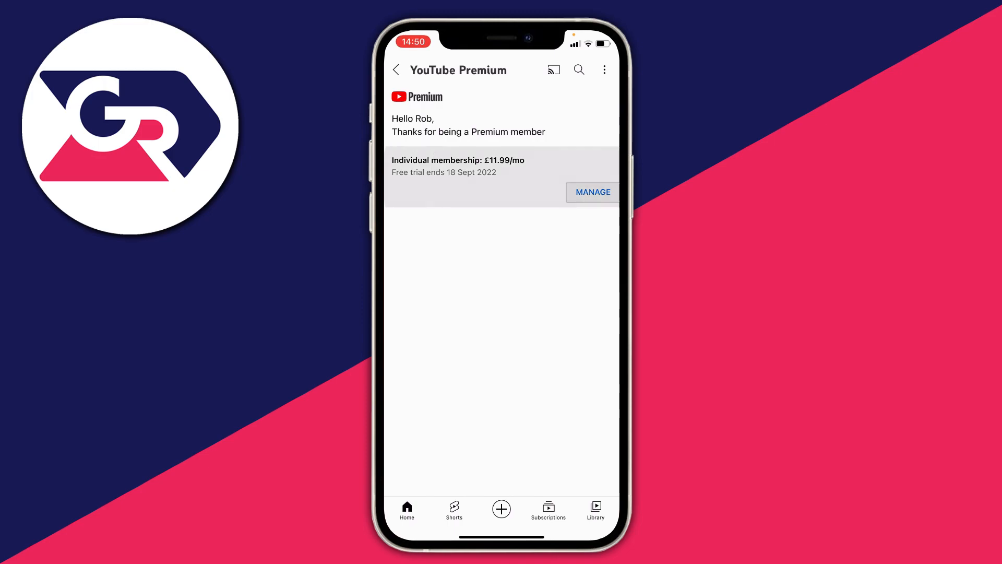
pyautogui.click(592, 191)
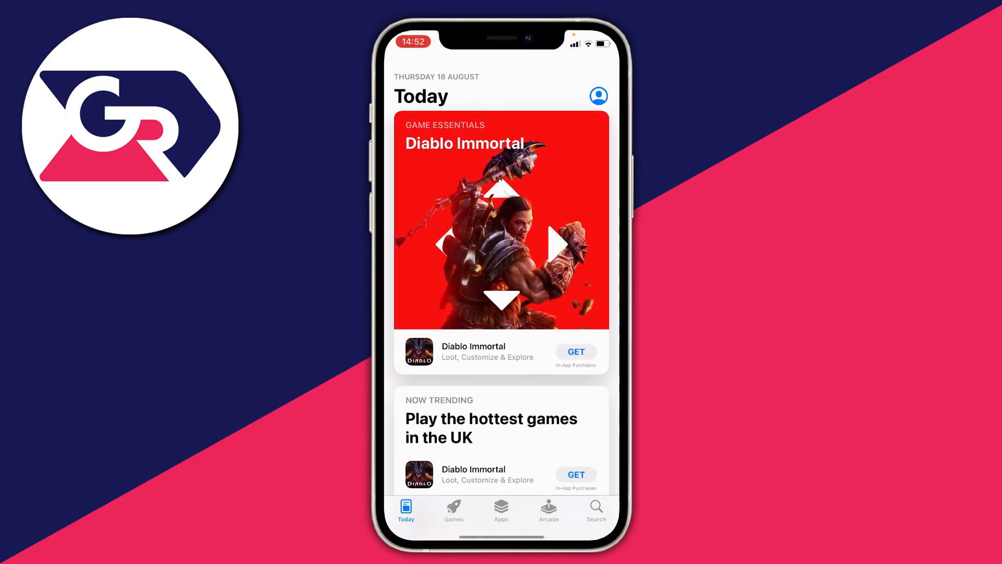
# Open the App Store account page from the Today tab's profile icon.
pyautogui.click(598, 96)
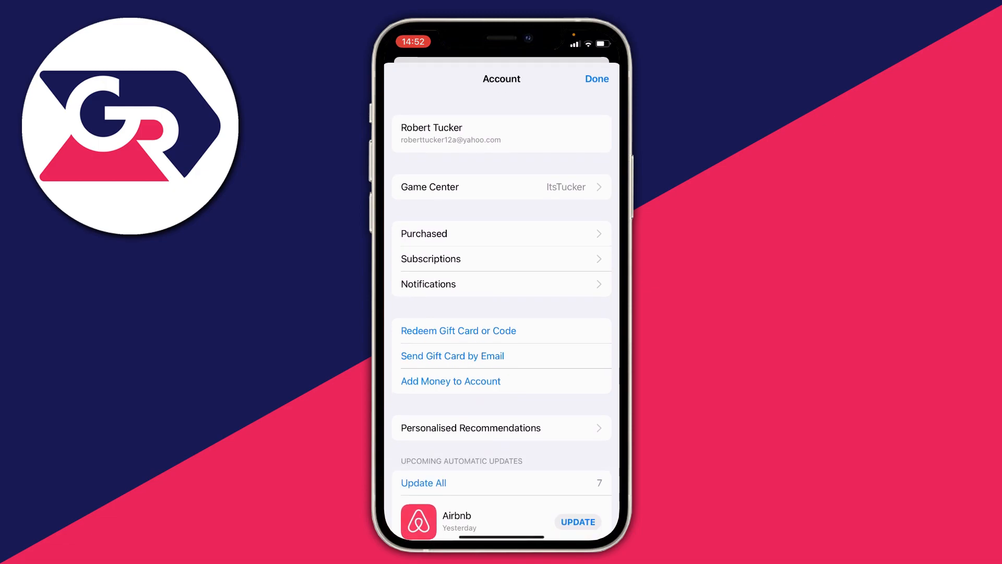